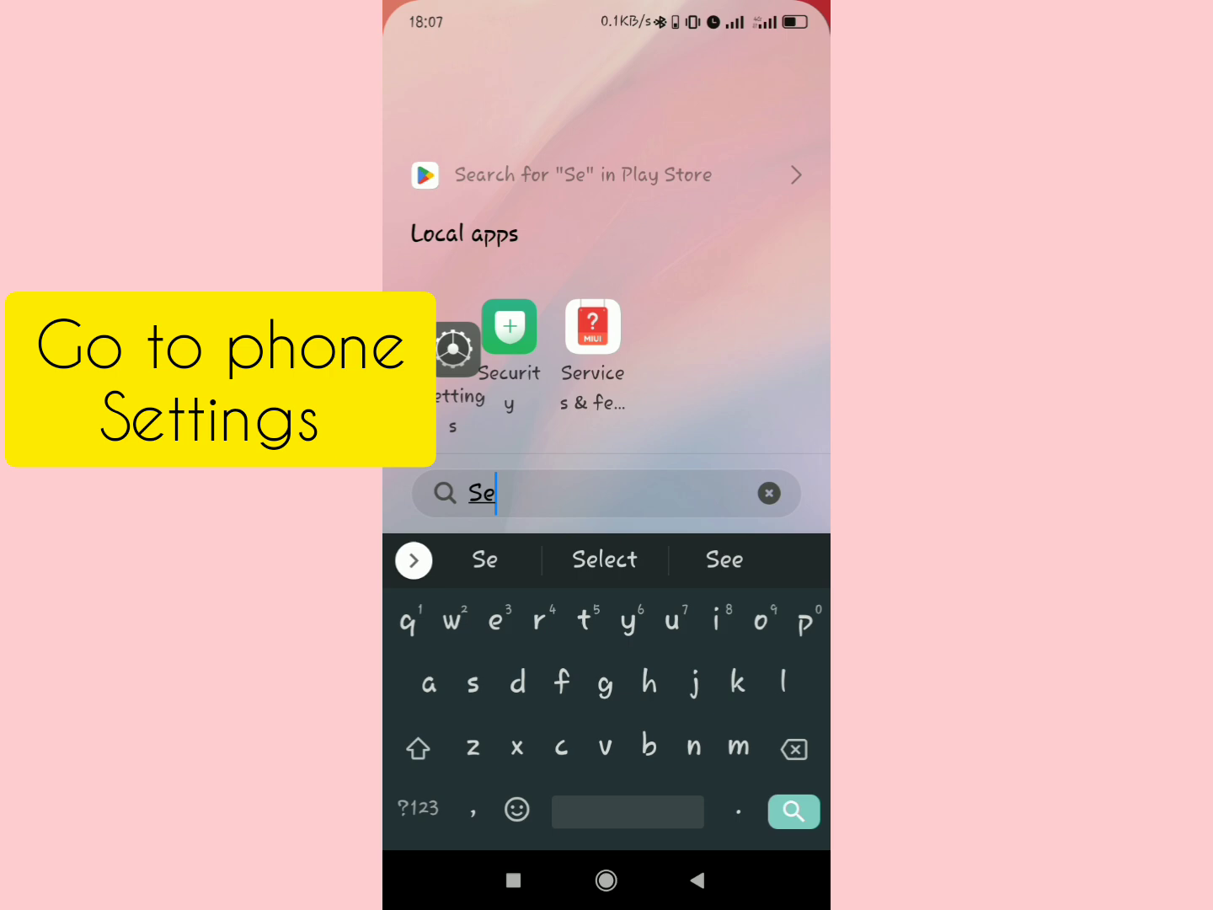
Launch the Settings app from the launcher's Local apps search results
click(455, 347)
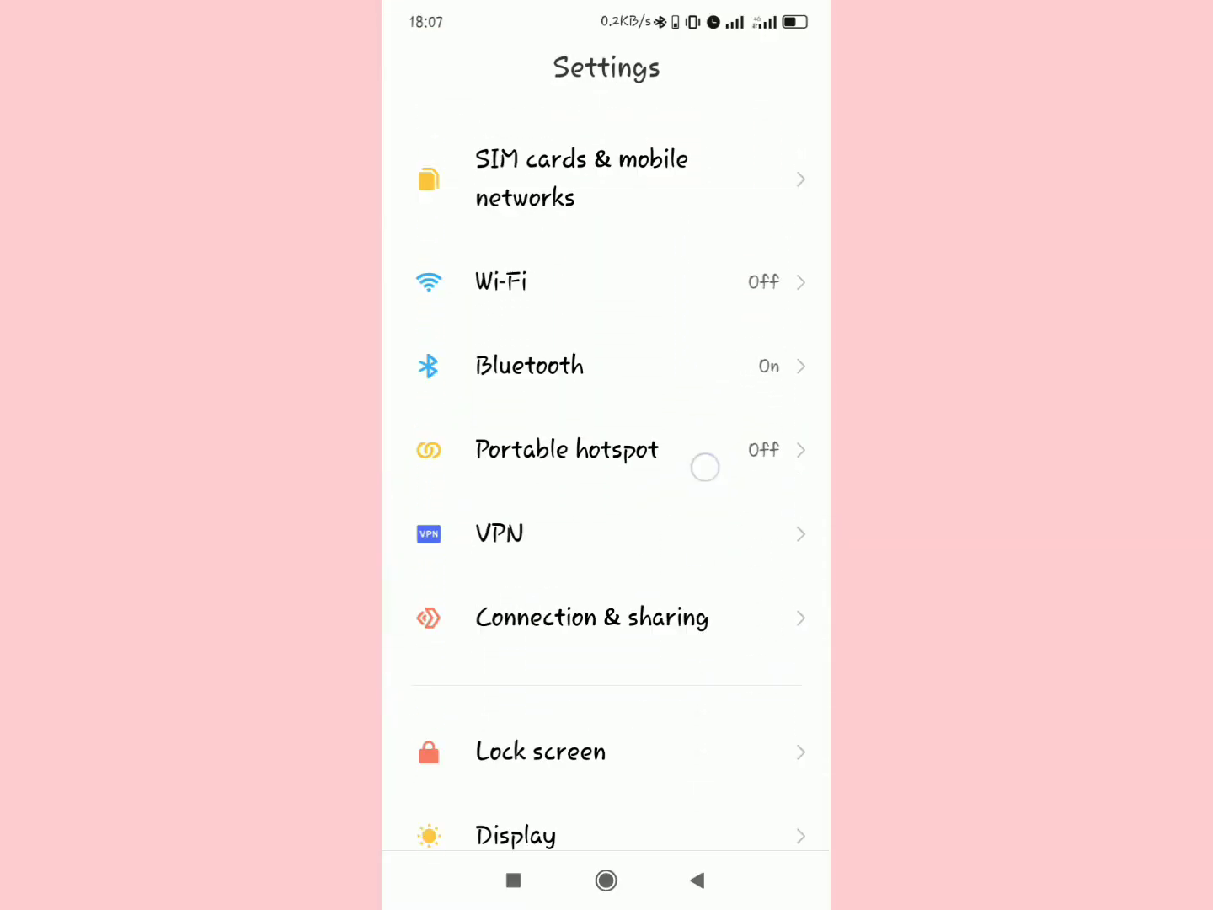
Scroll down the Settings list toward the Apps entry
scroll(down, 3)
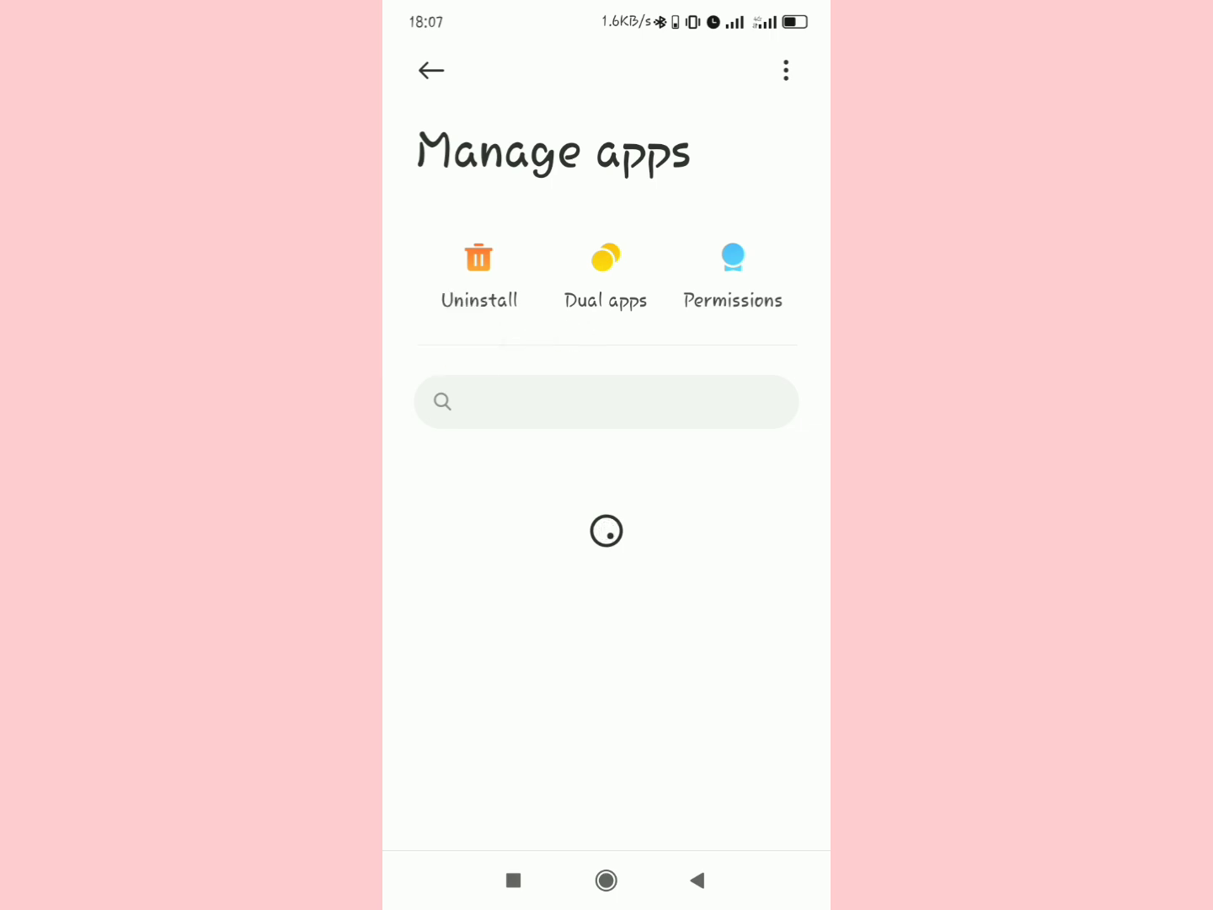
Find Netflix in Manage apps and clear its stored data
text(net)
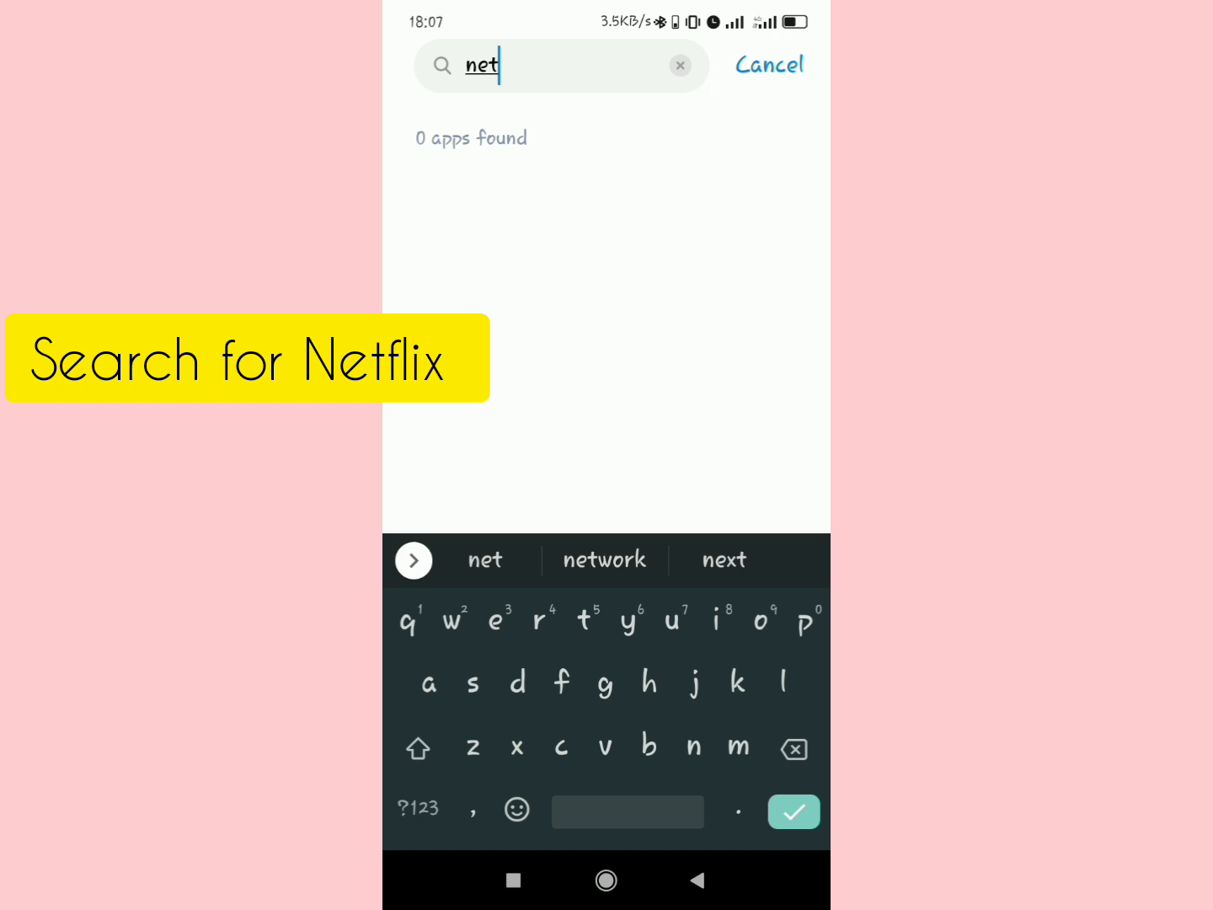
text(Netflix)
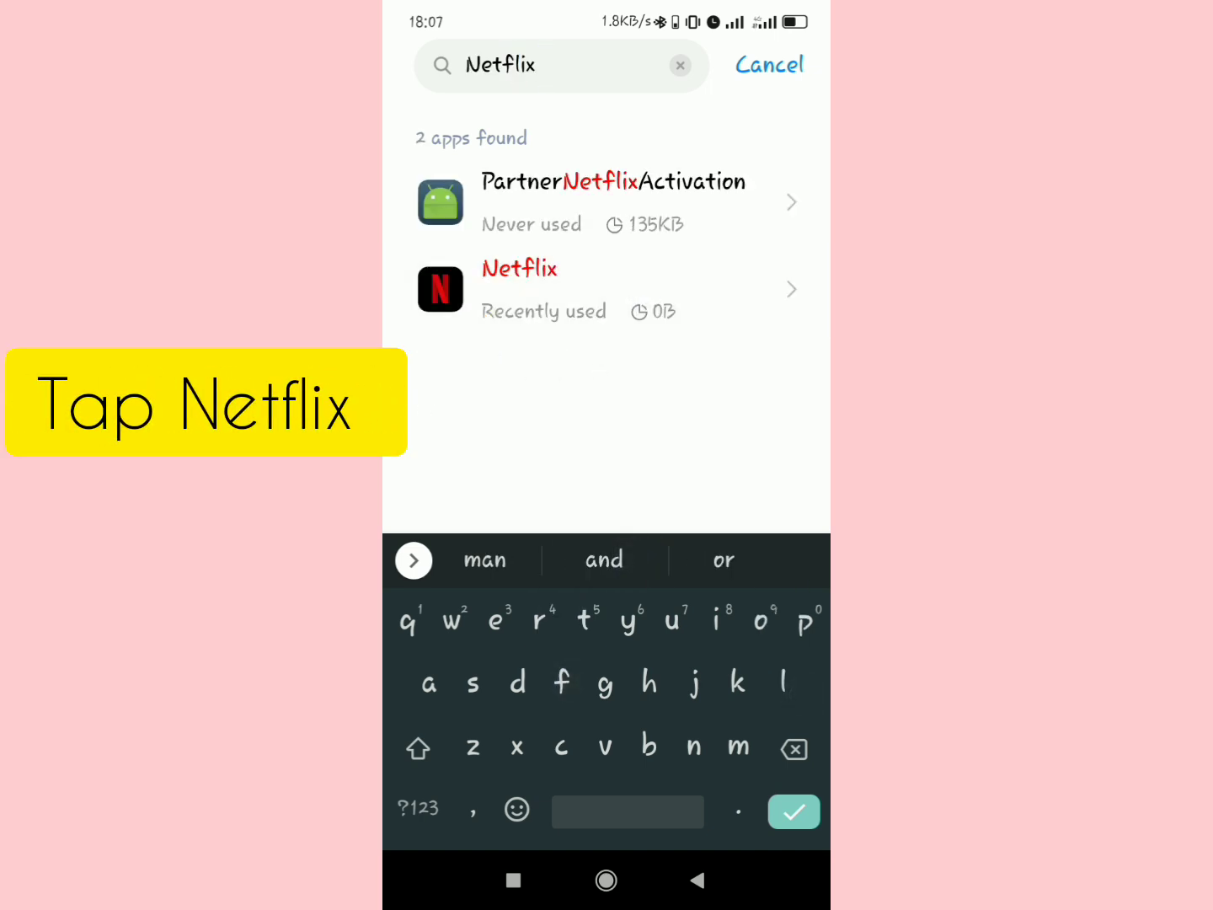
click(519, 290)
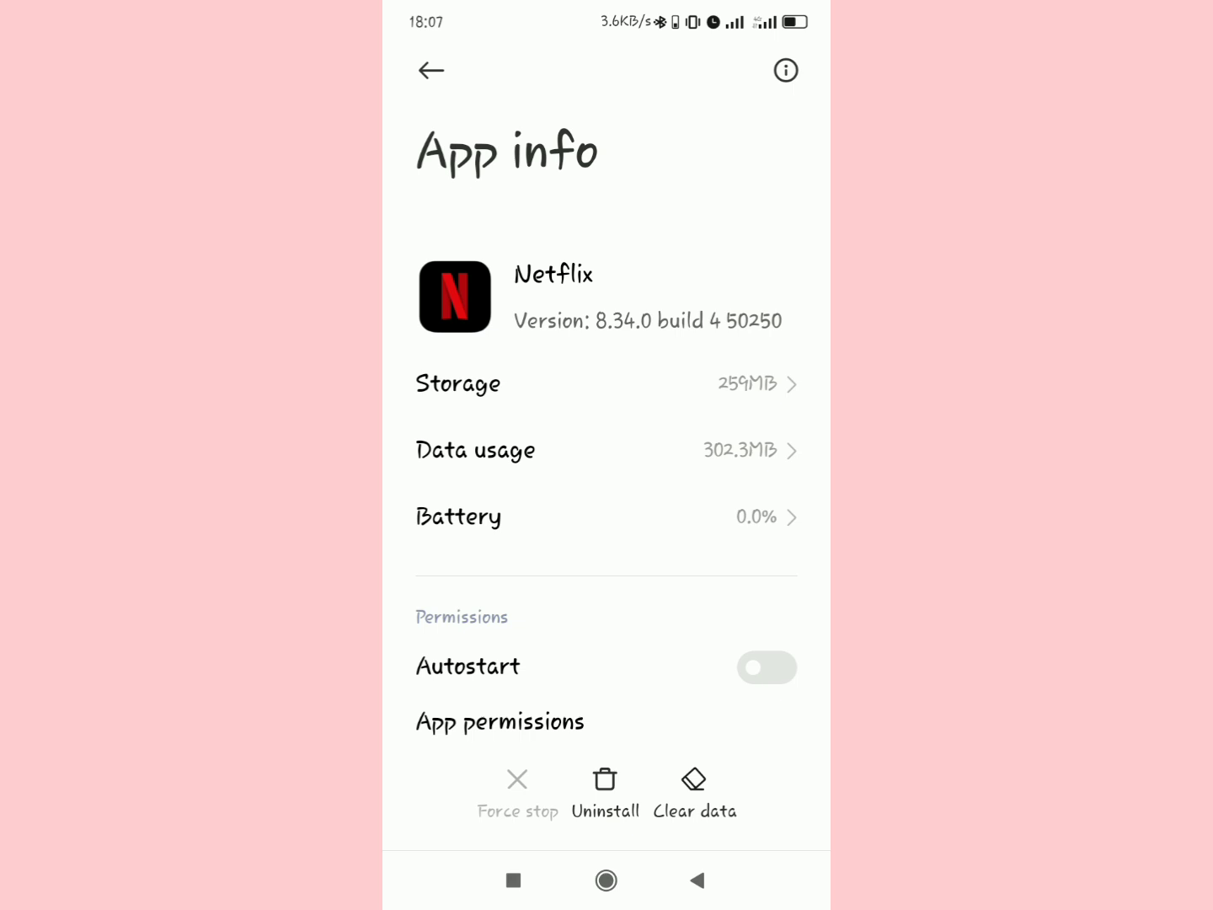
click(694, 790)
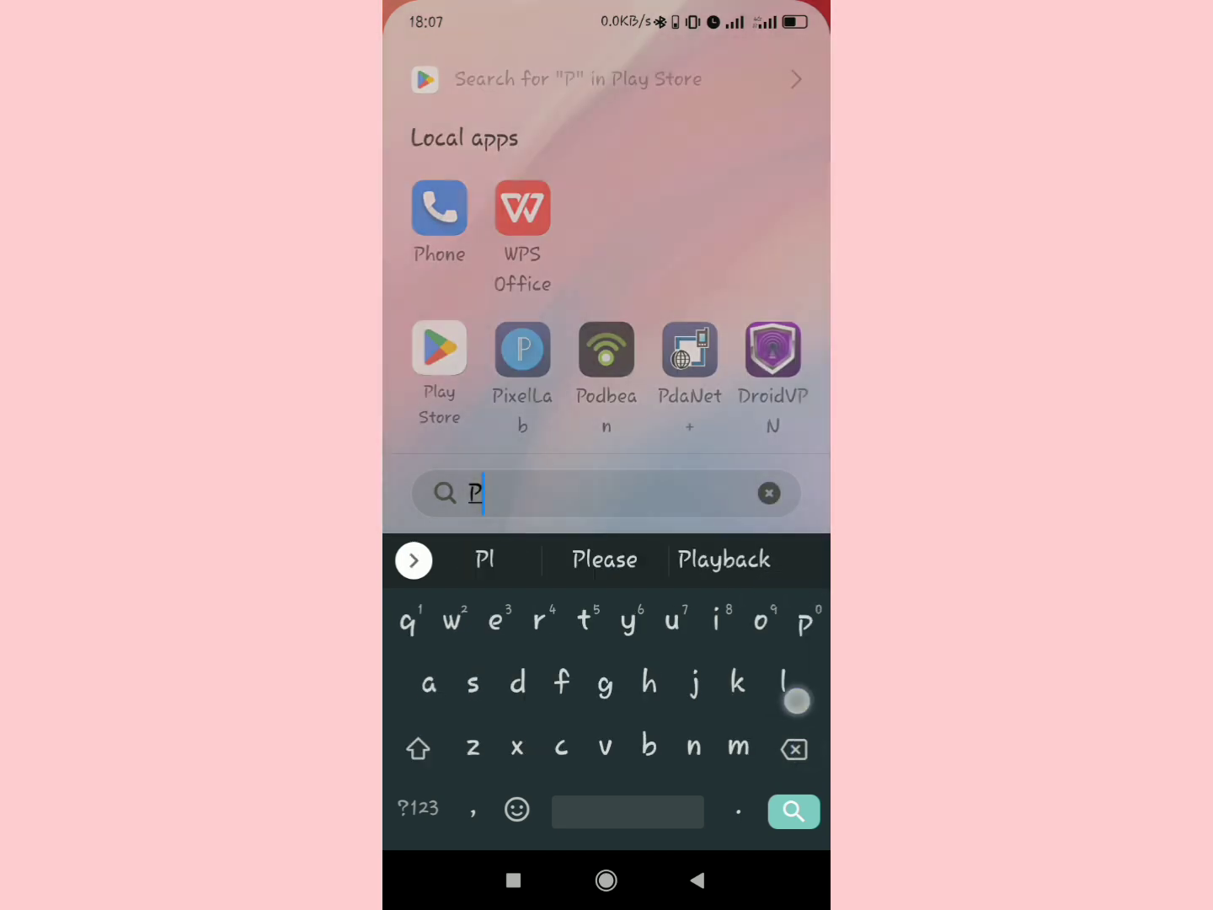
Launch the Google Play Store from the launcher search
click(438, 347)
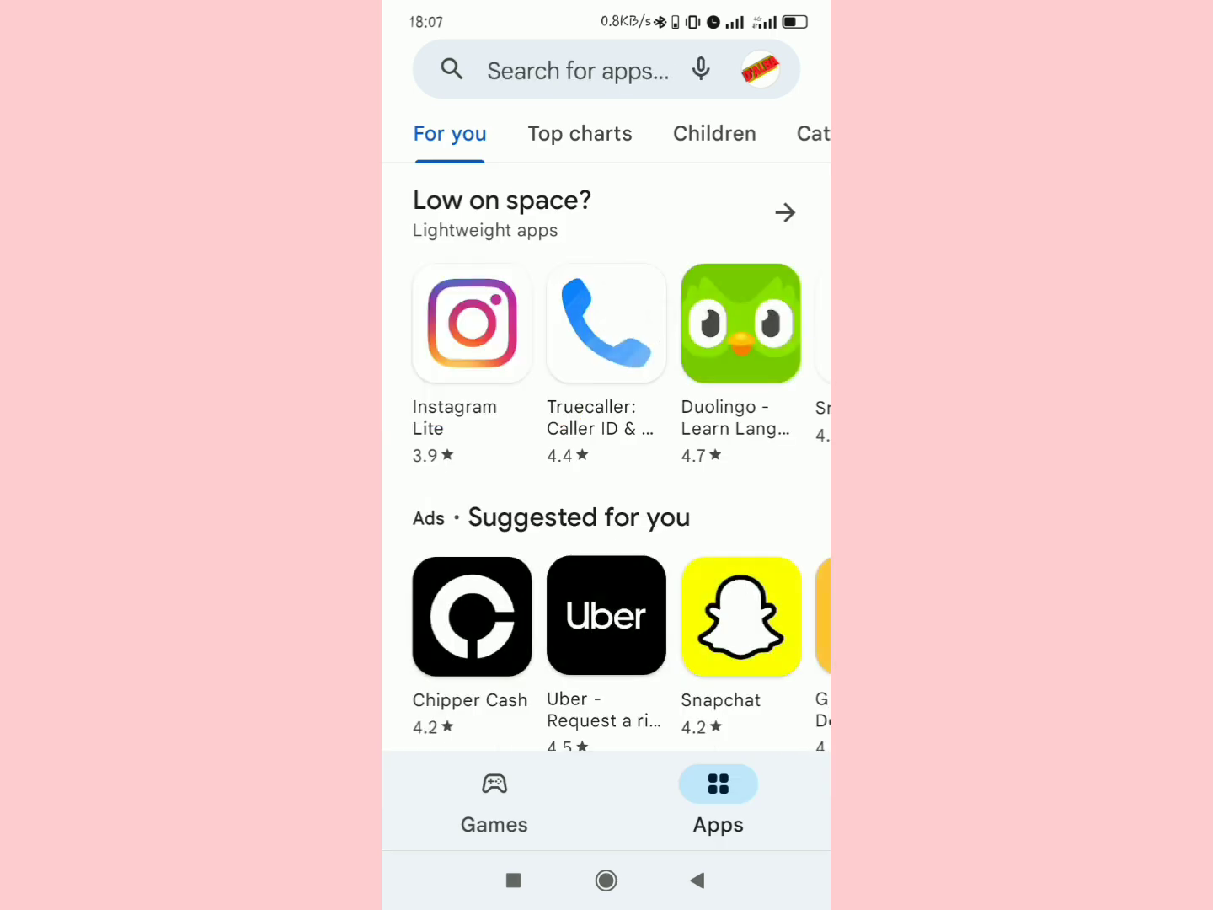
Search 'netflix' in the Play Store and start the Netflix update
text(netflix)
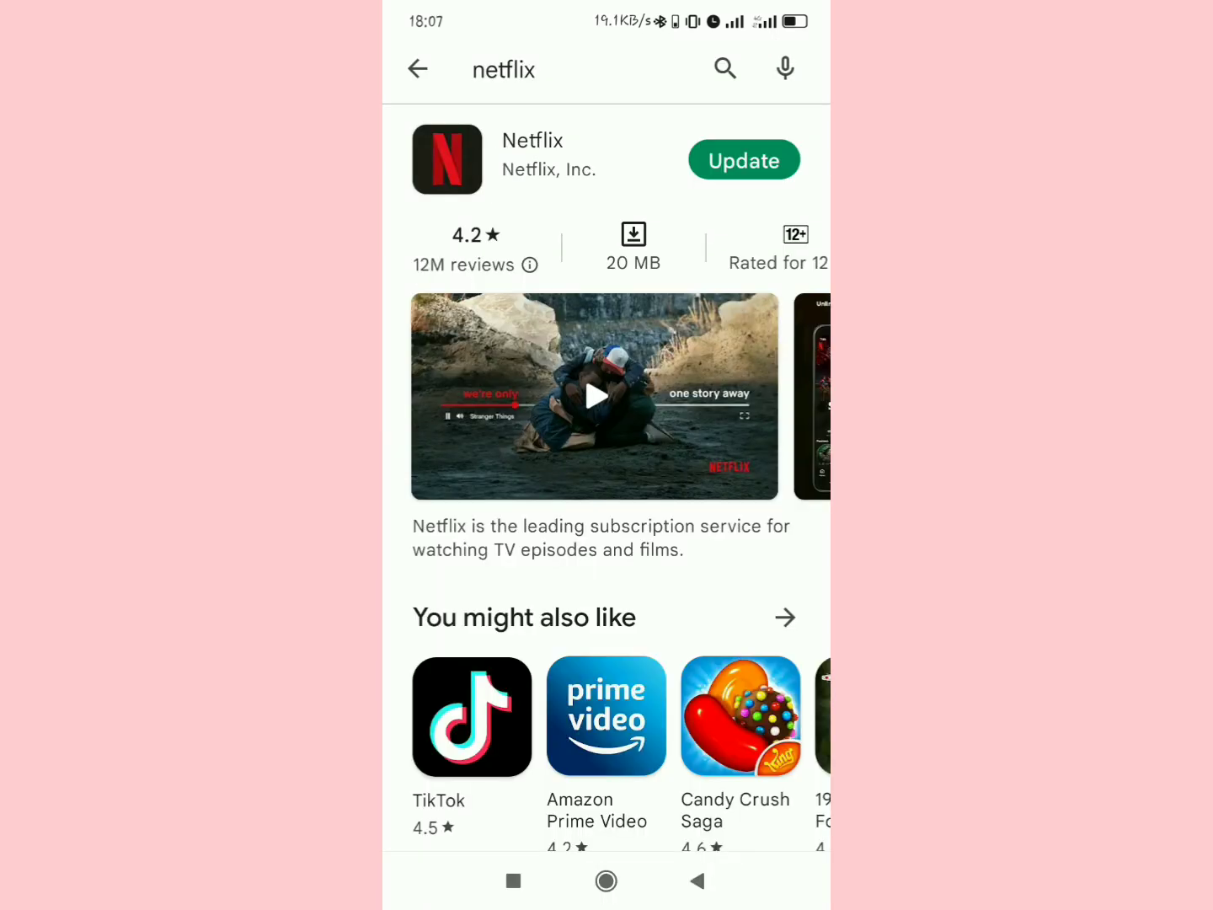
click(743, 158)
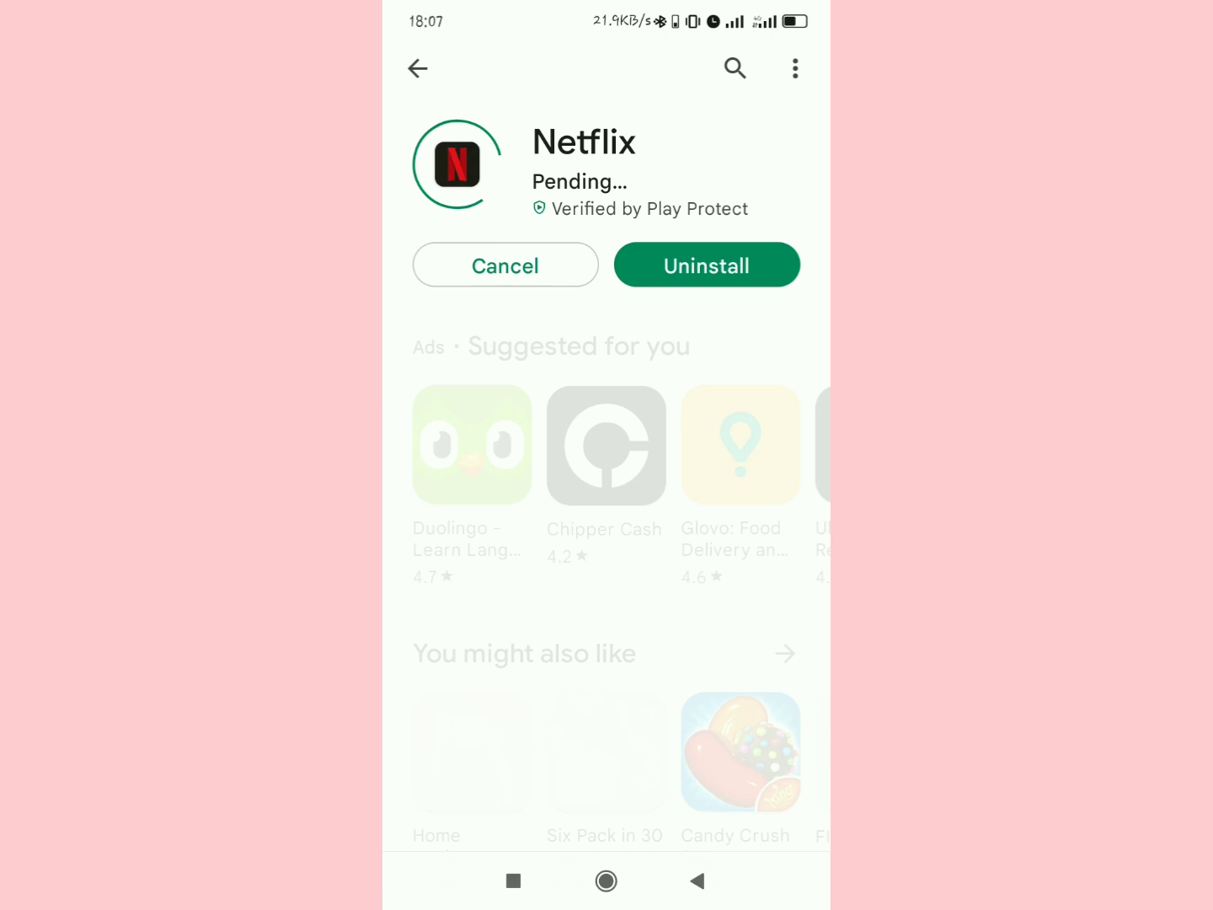